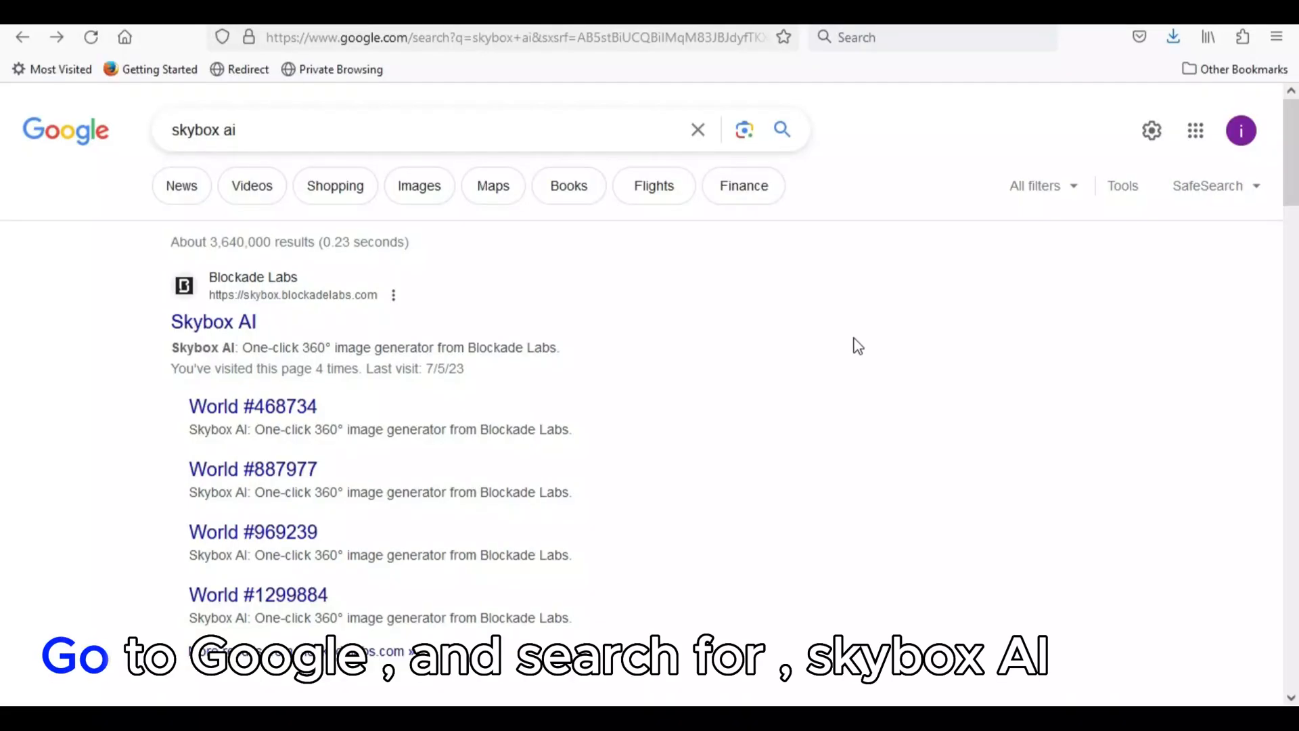
Open the Blockade Labs Skybox AI site from the 'skybox ai' search results
click(277, 130)
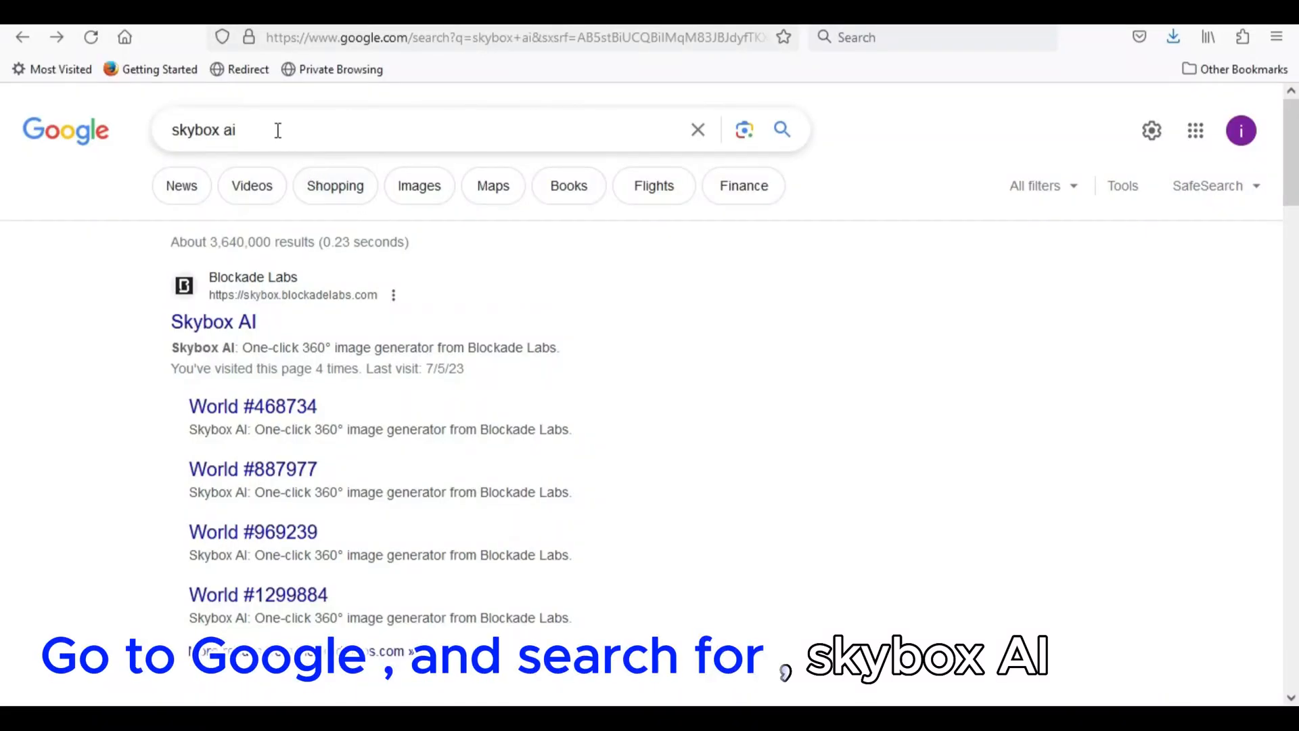
click(332, 130)
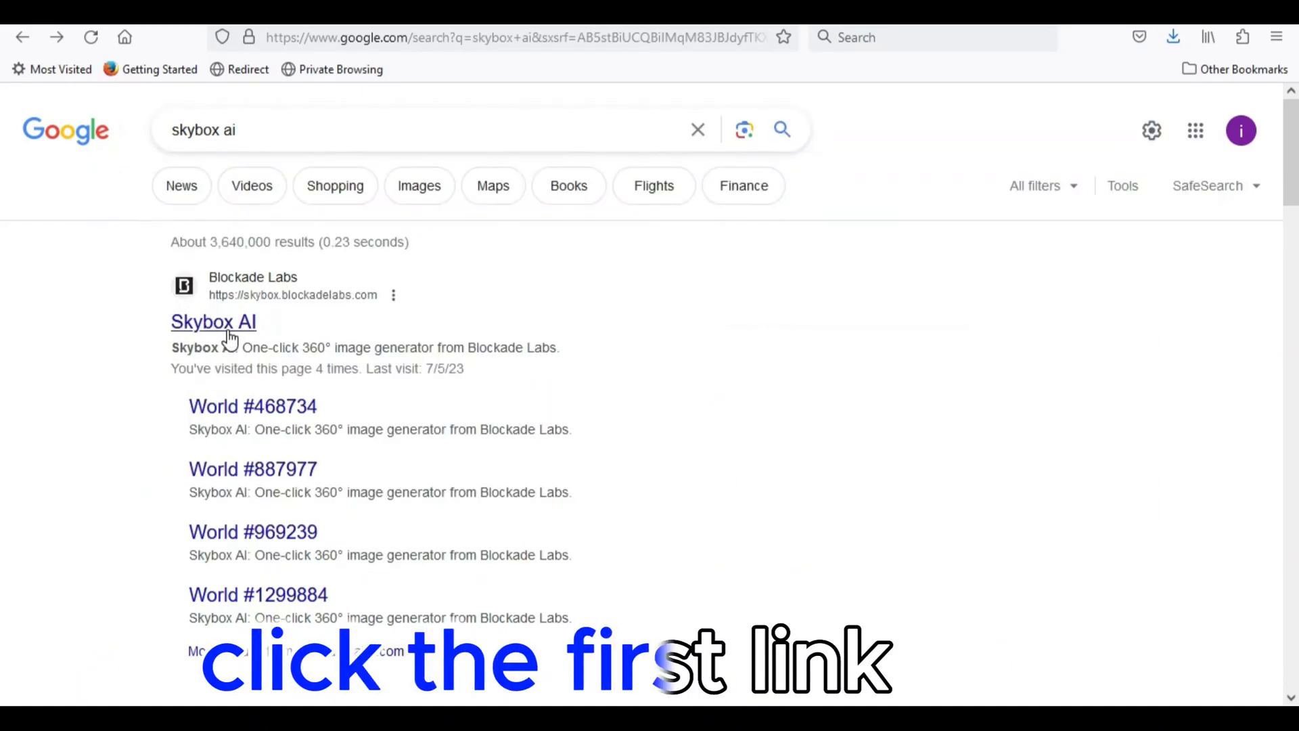
click(212, 322)
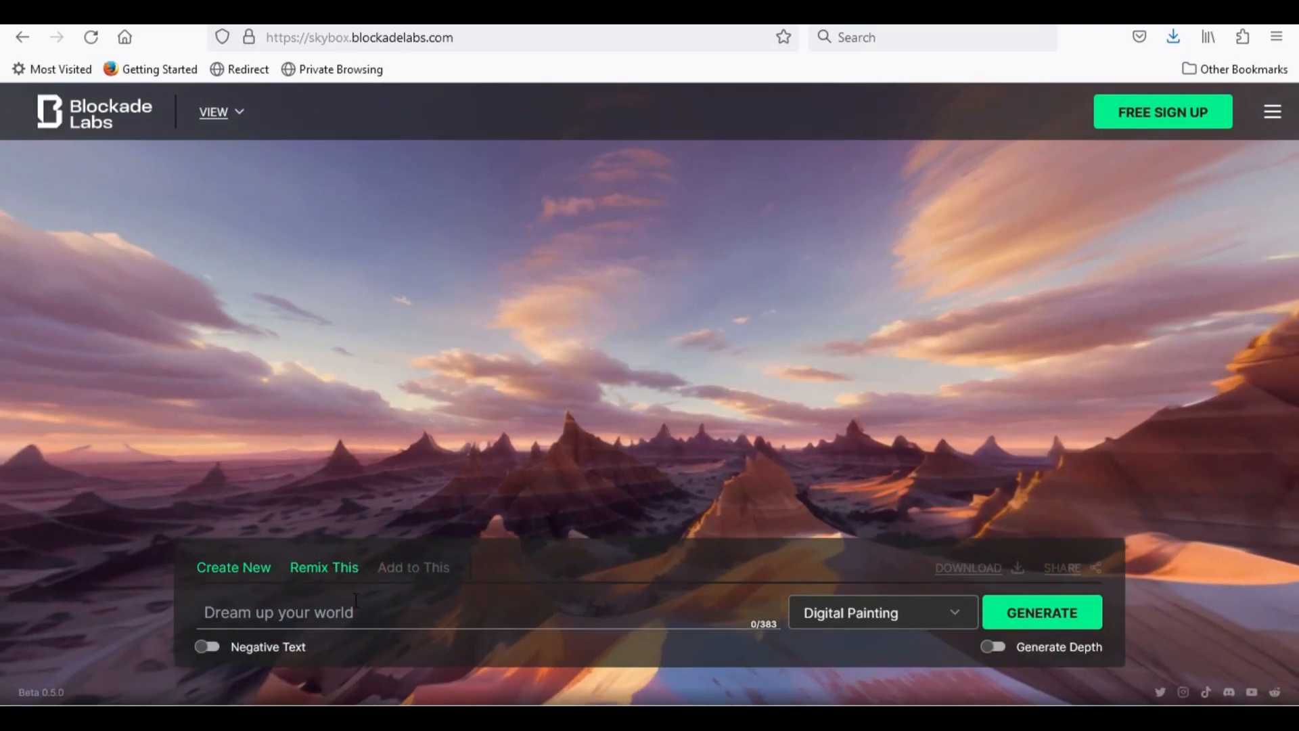
Start a new skybox from scratch, dismiss the Create New intro and browse the art style list
click(233, 567)
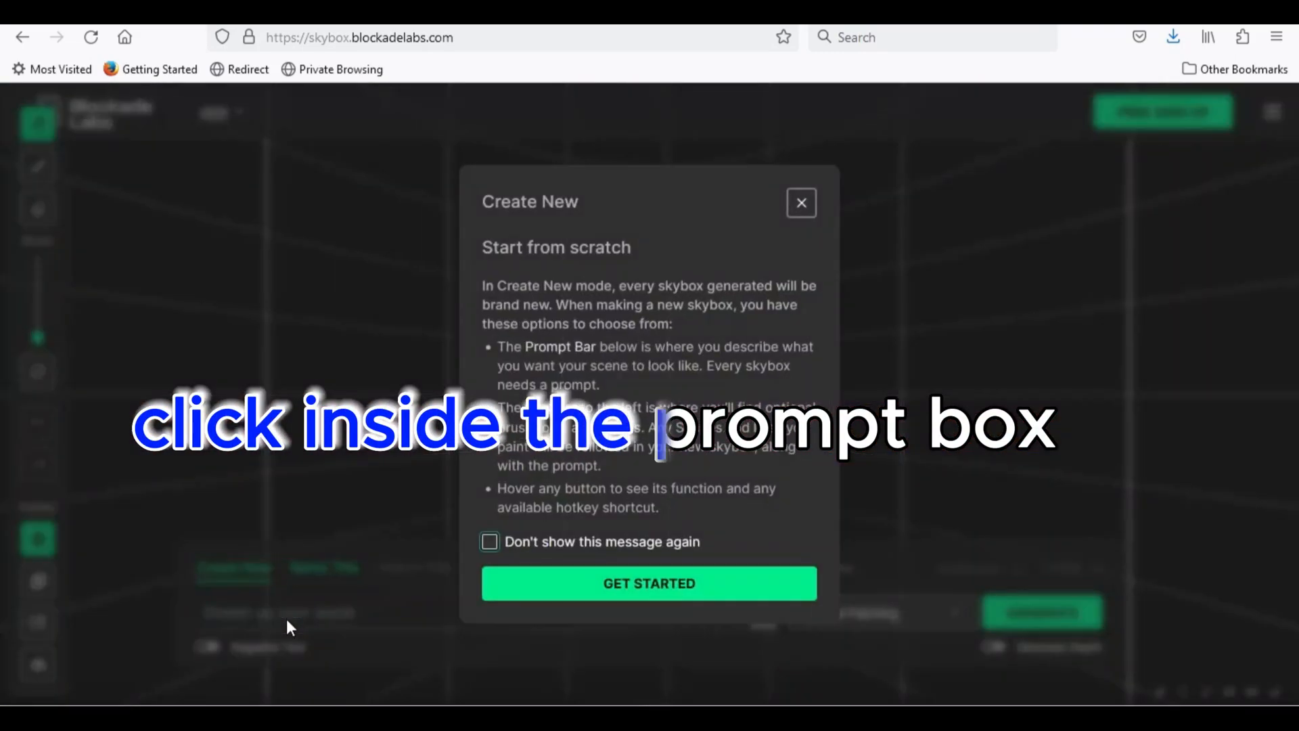
click(649, 582)
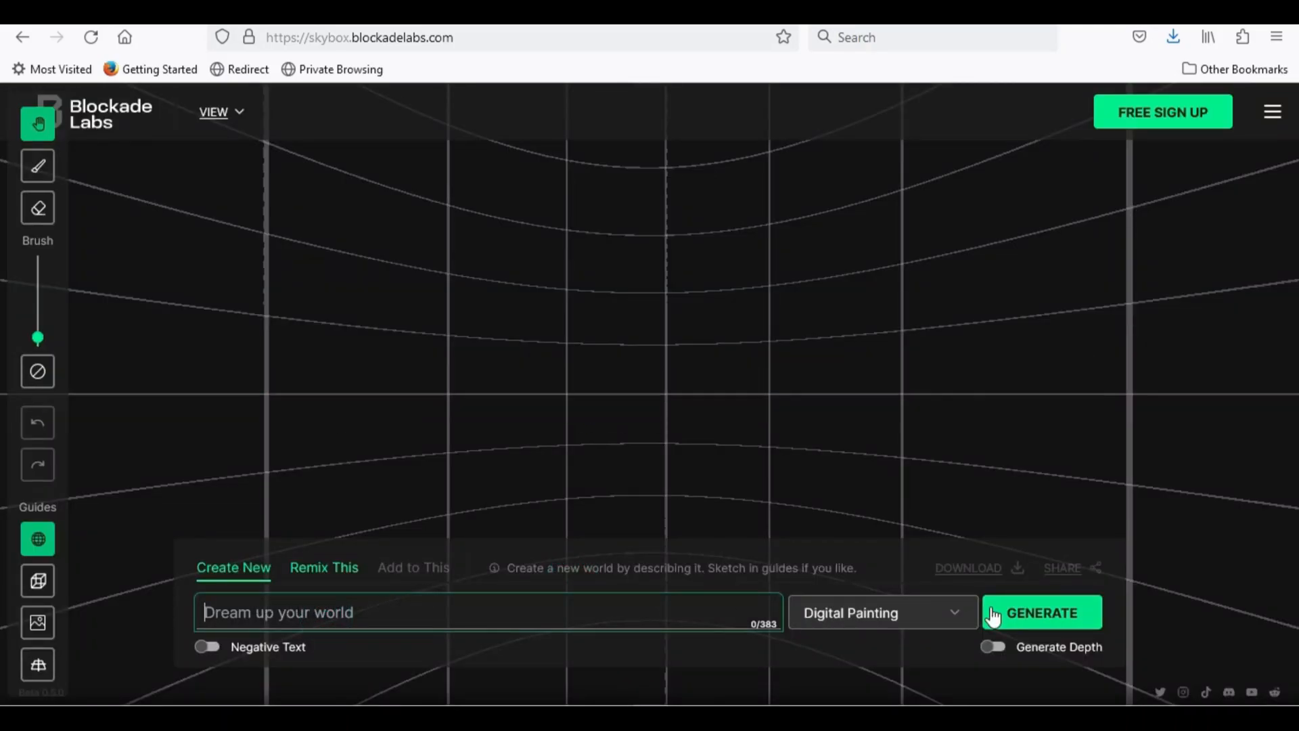
click(883, 612)
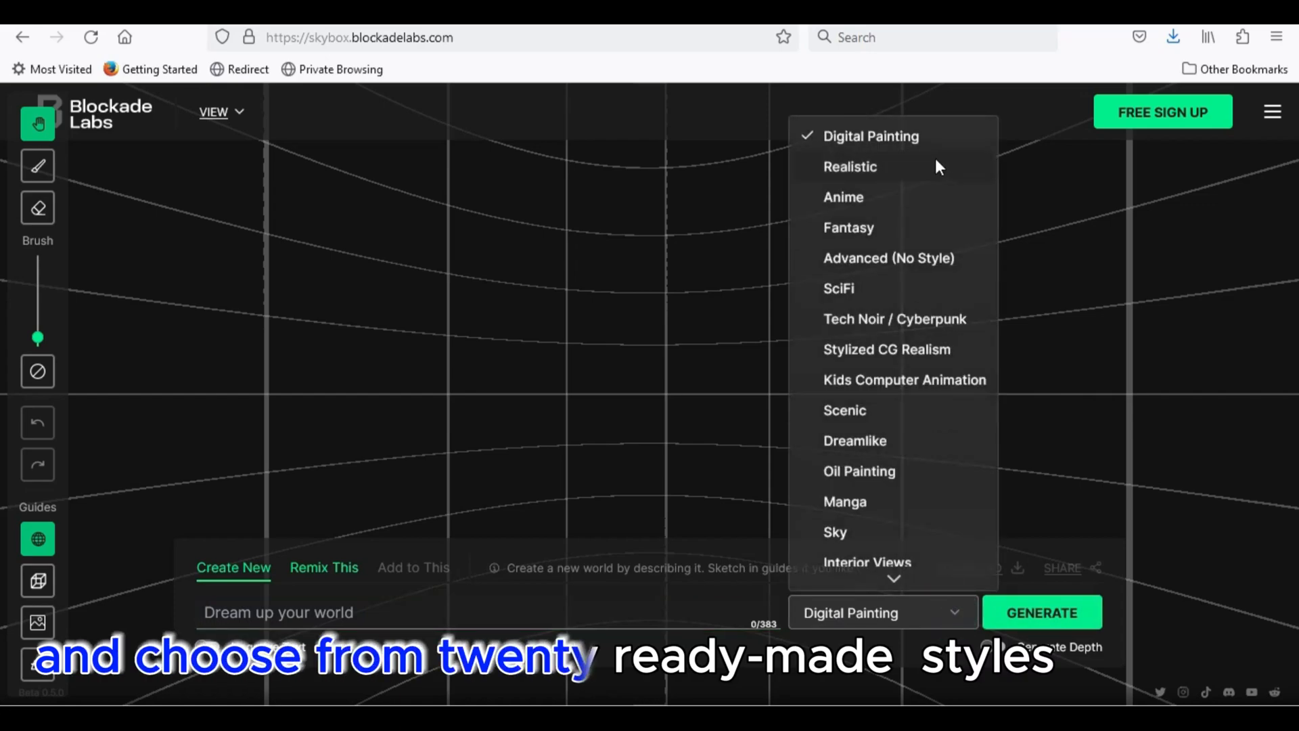
scroll(down, 3)
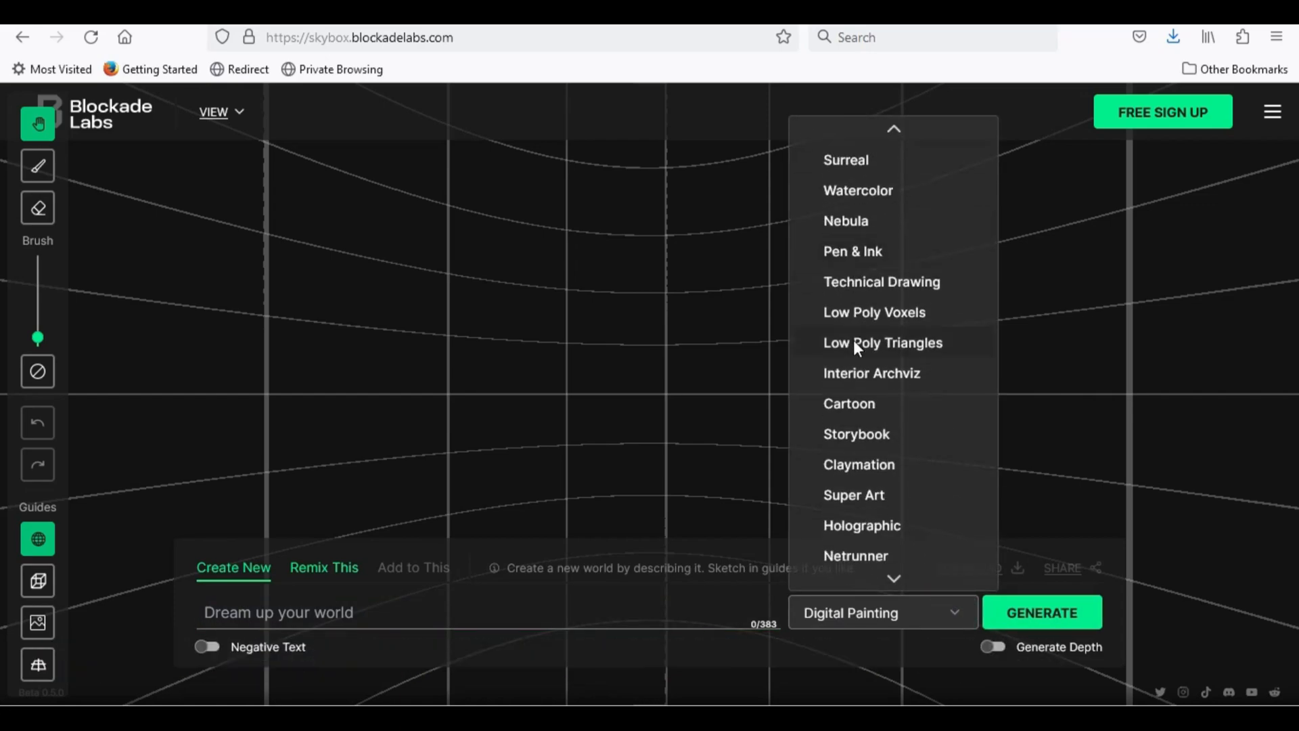
scroll(down, 3)
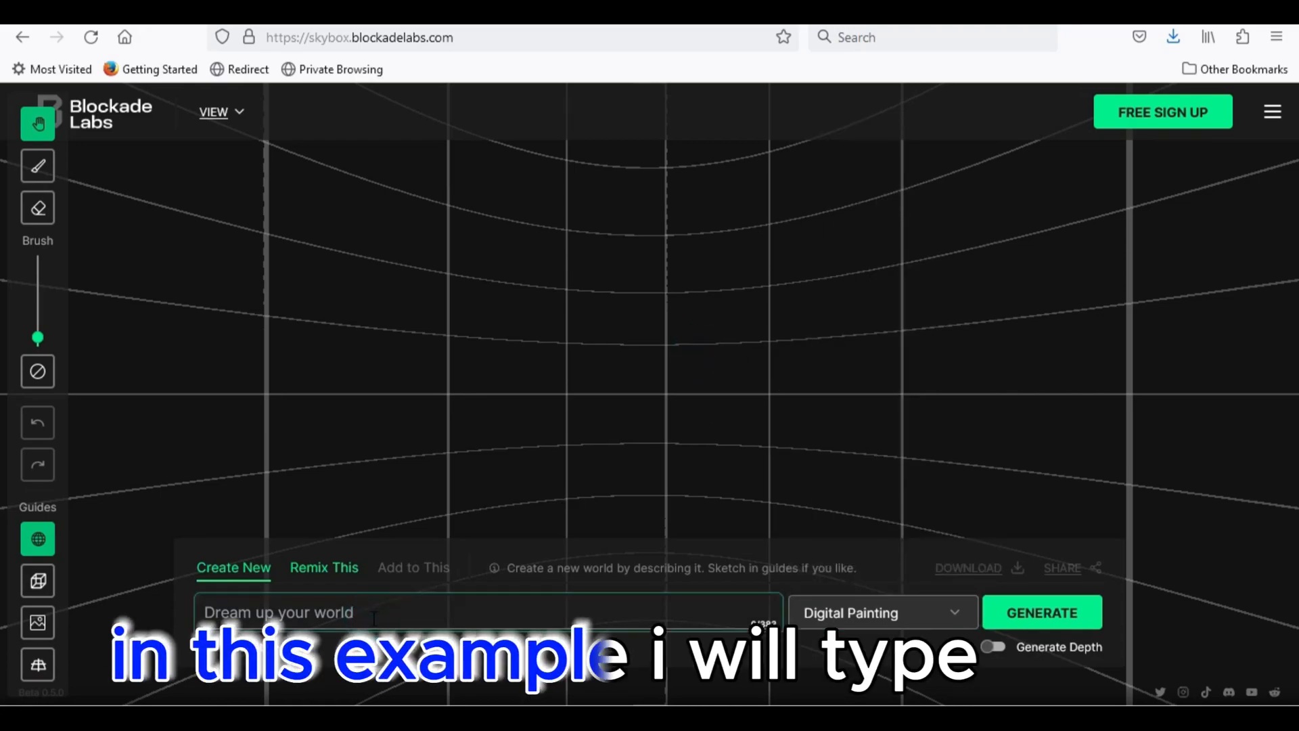
Generate a Realistic skybox from the cozy rustic cabin prompt with beams, fireplace and fur throws
text(A cozy, rustic cabin room with exposed wooden beams, a crackling fireplace, and plush fur throws on the bed and chairs)
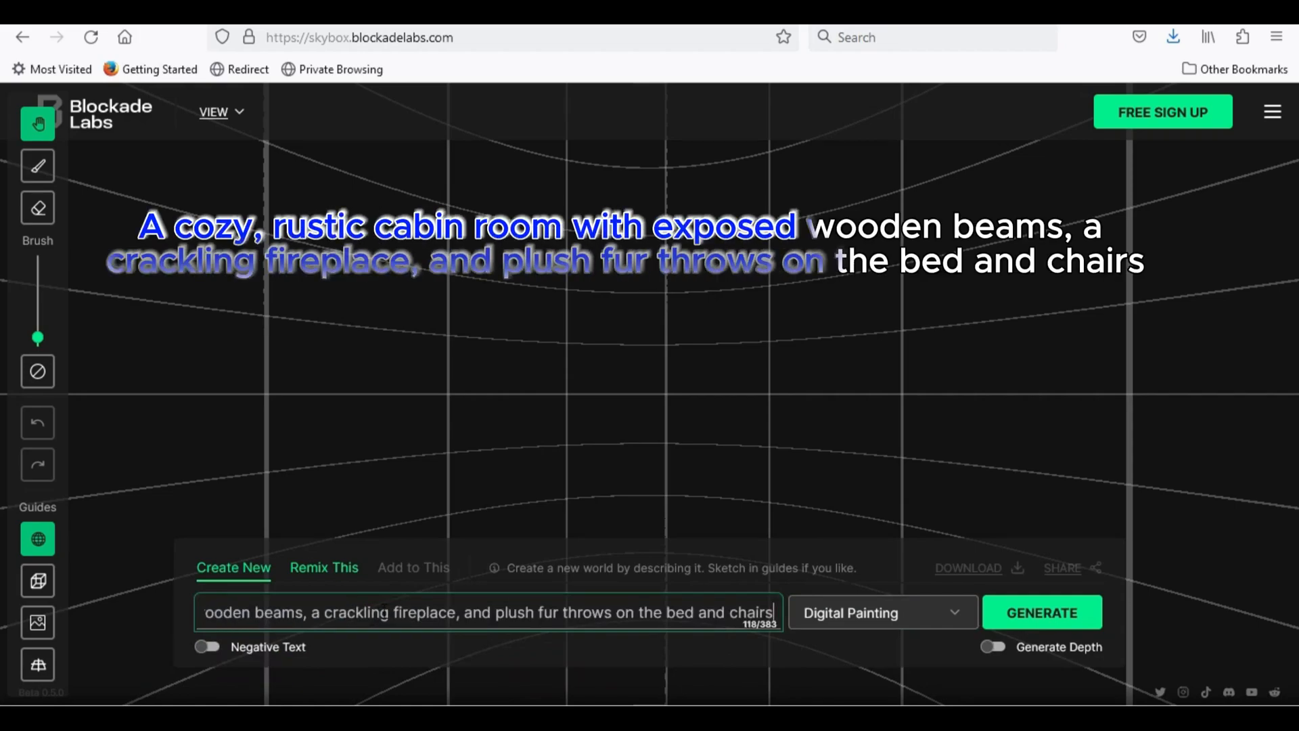
click(265, 612)
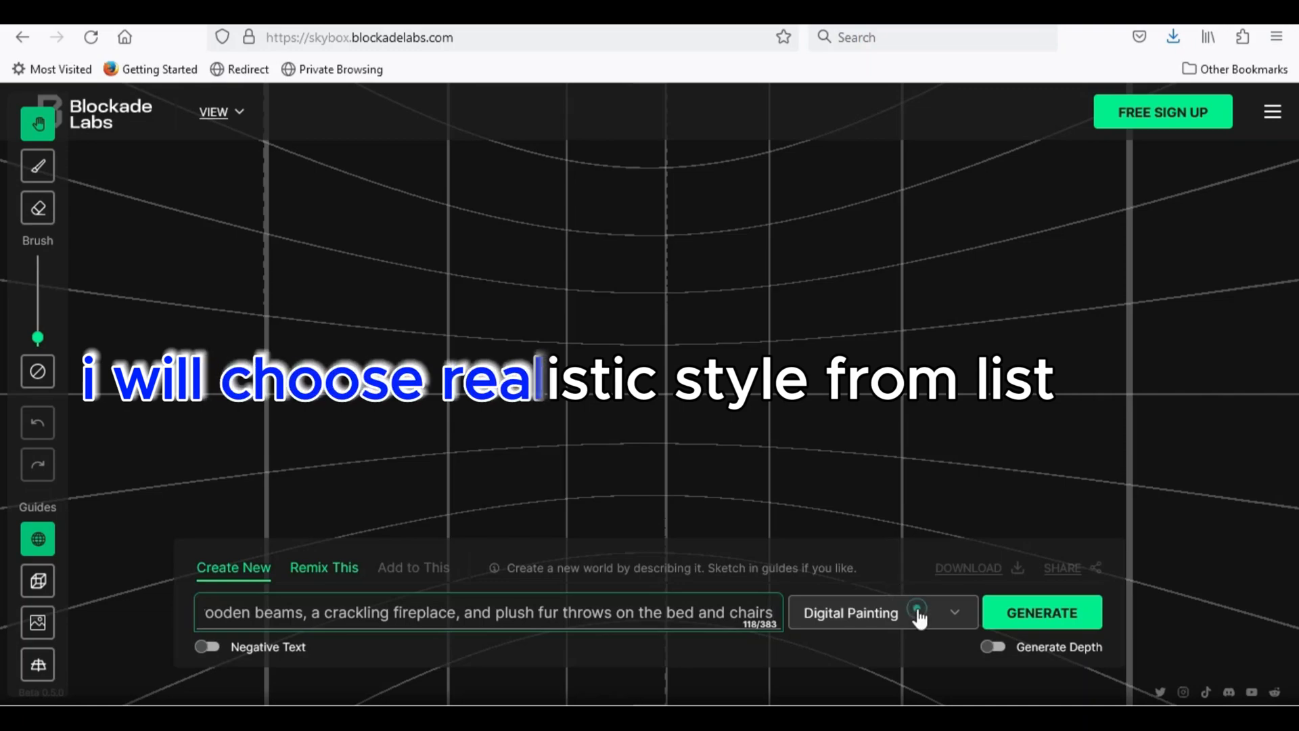
click(882, 612)
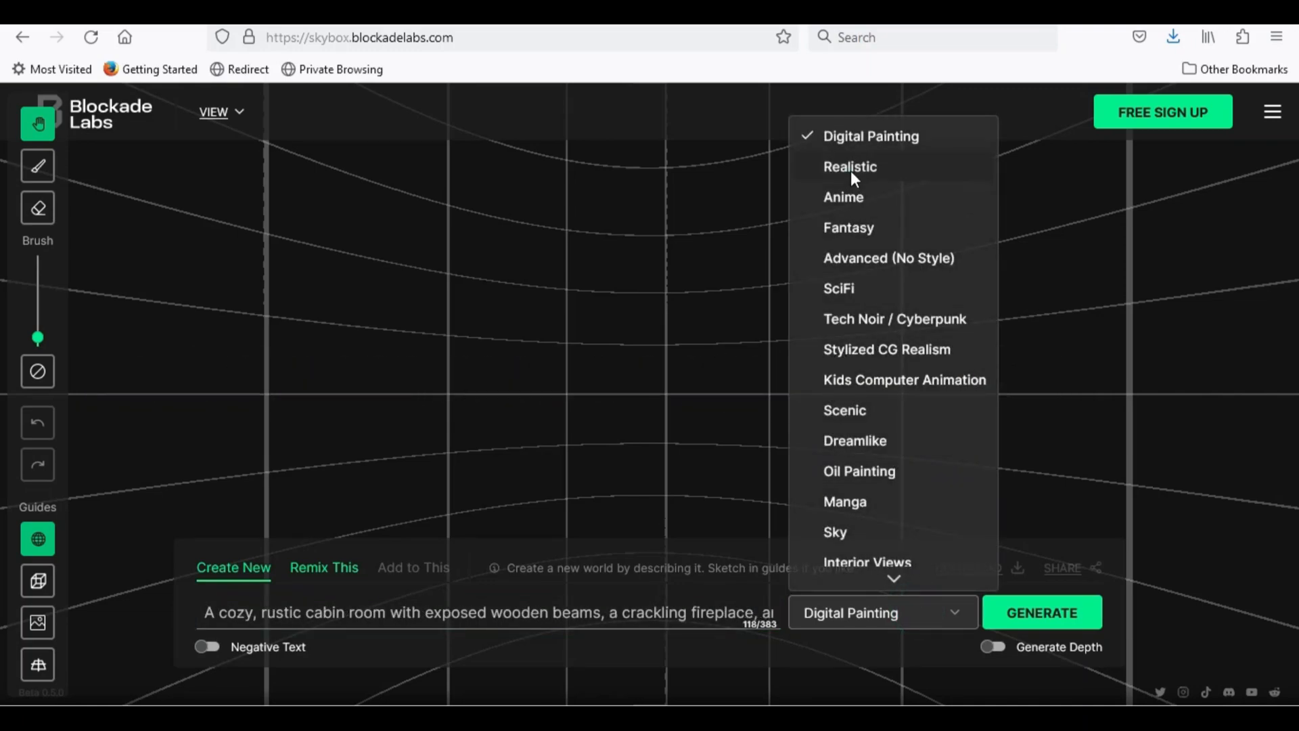
click(850, 167)
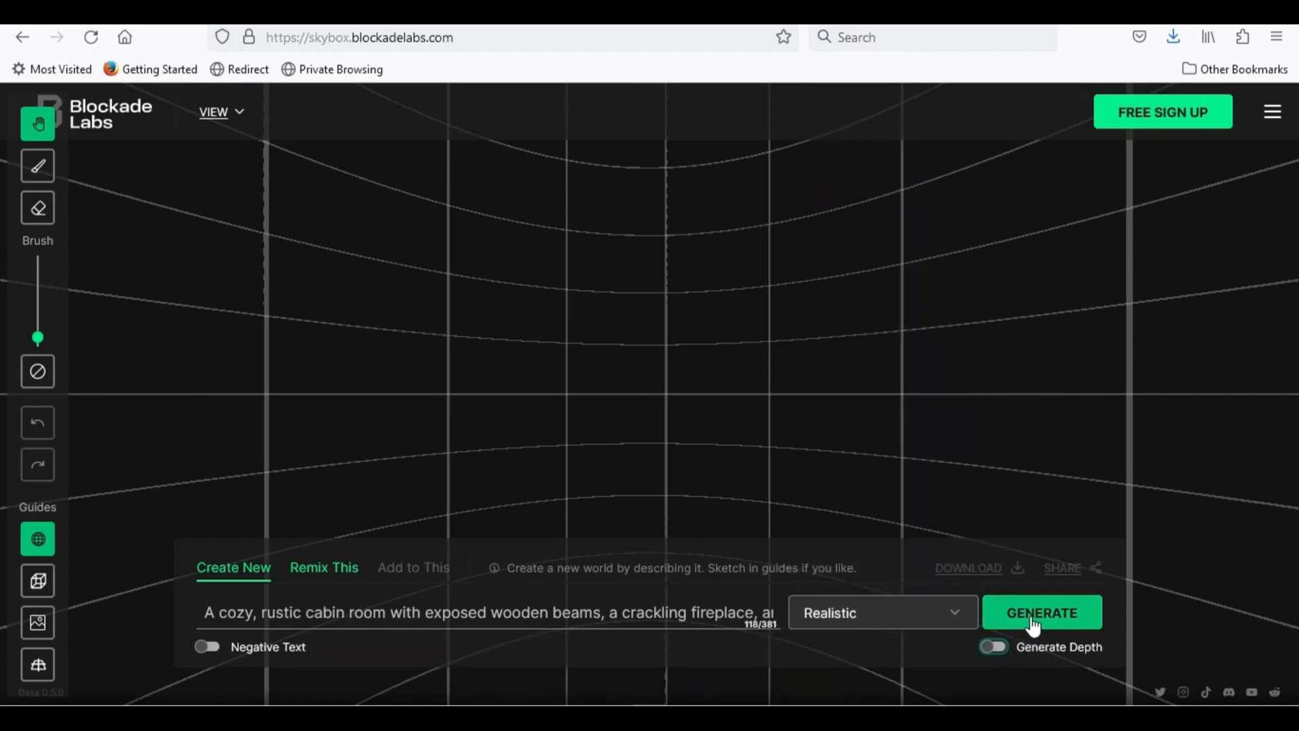
click(1042, 612)
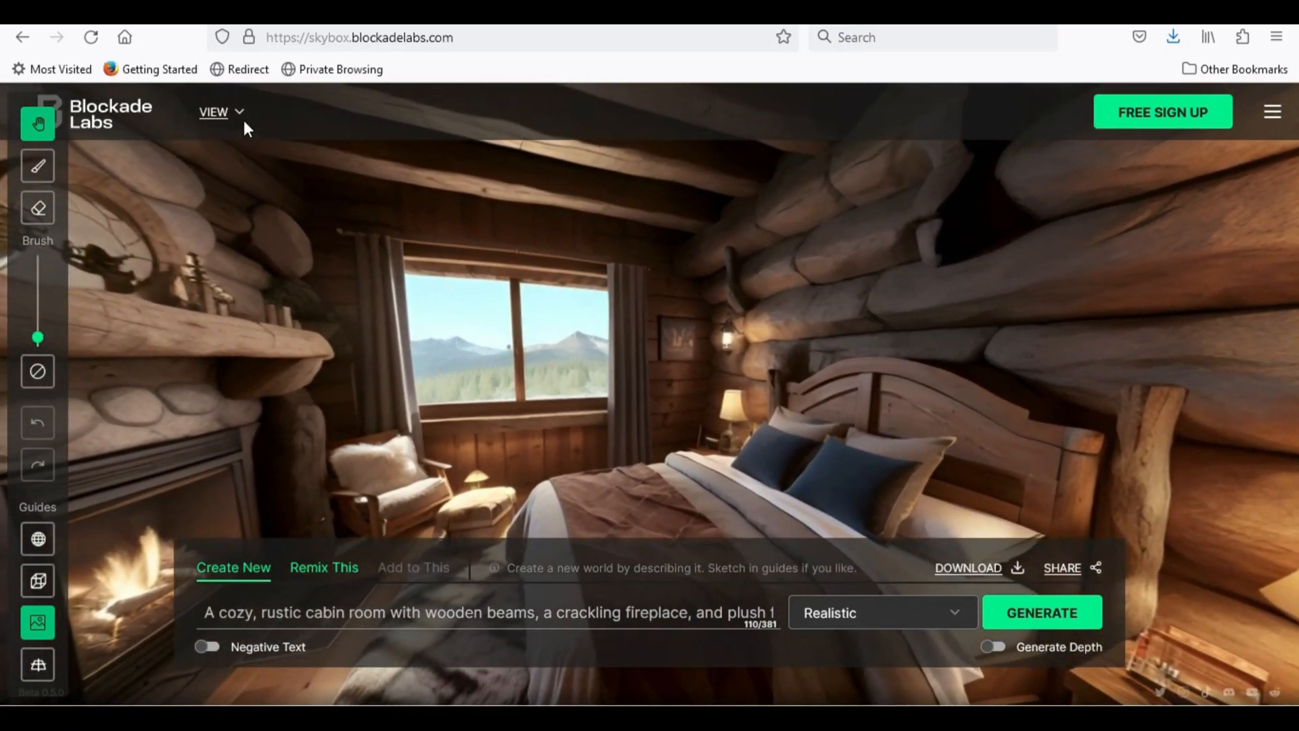
View the cabin room skybox with Show UI switched off, then bring the interface back
click(213, 112)
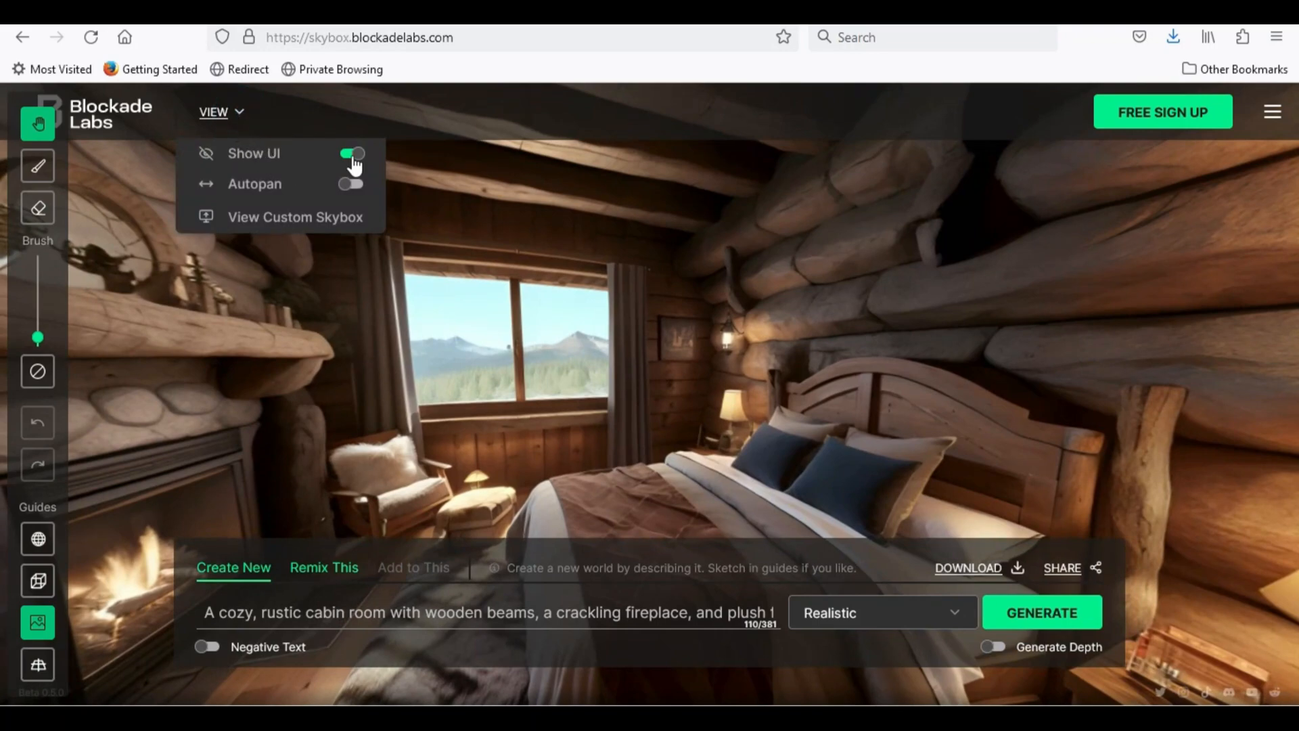
click(350, 153)
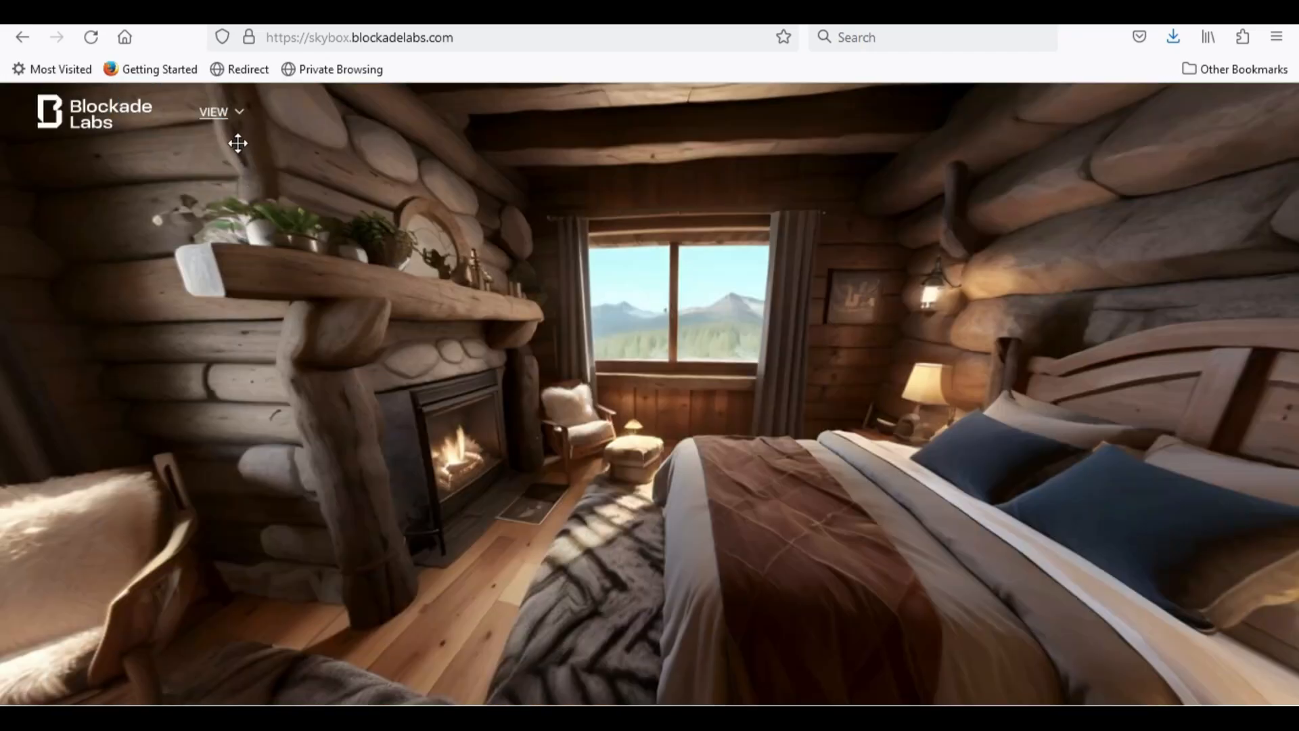
click(216, 112)
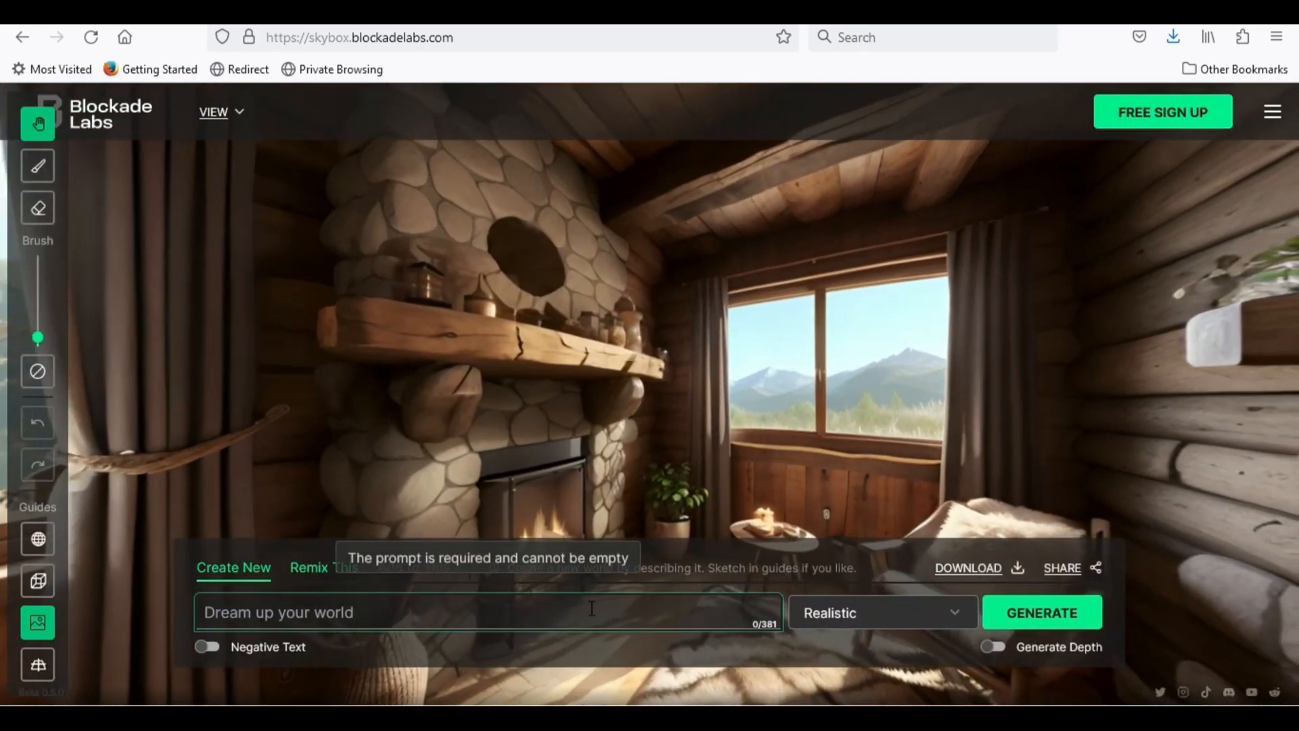
Generate a Dreamlike skybox of the modern living room with corner fireplace, TV and bar
text(a fireplace on the corner and a TV above the fireplace, a bar with metal chairs)
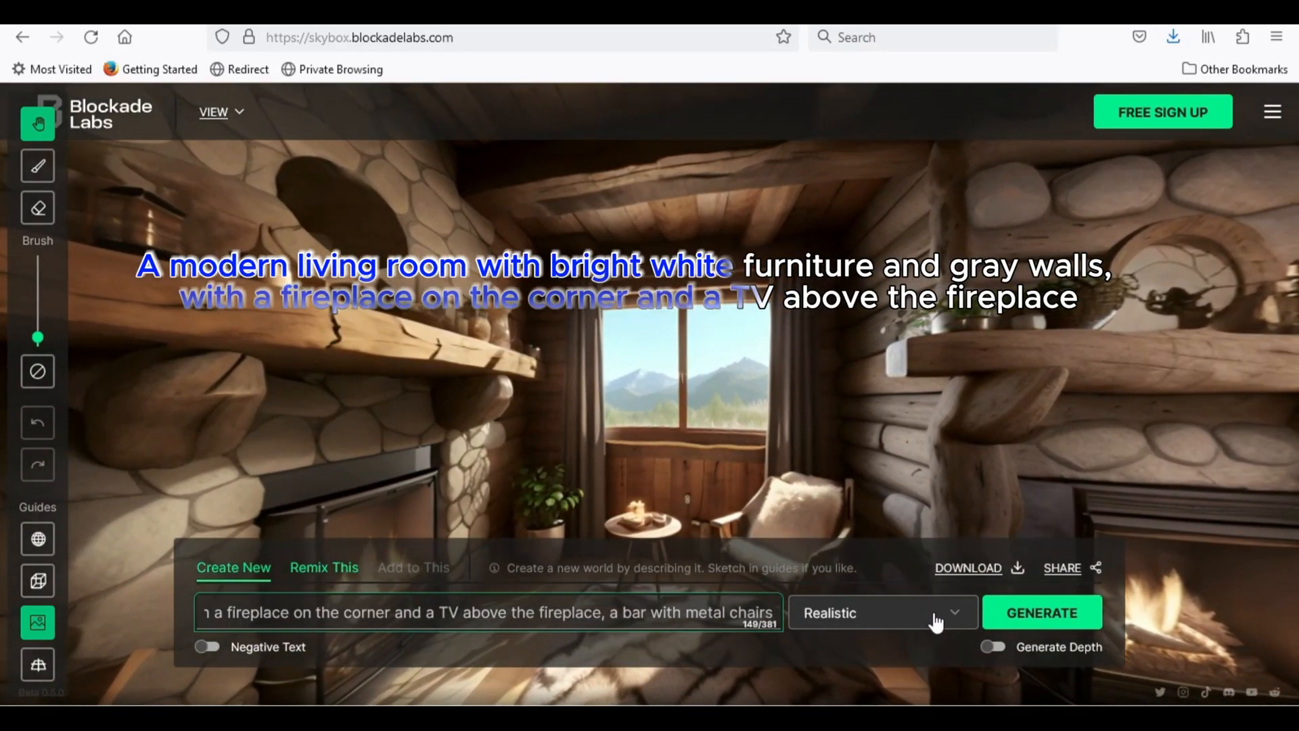
click(878, 612)
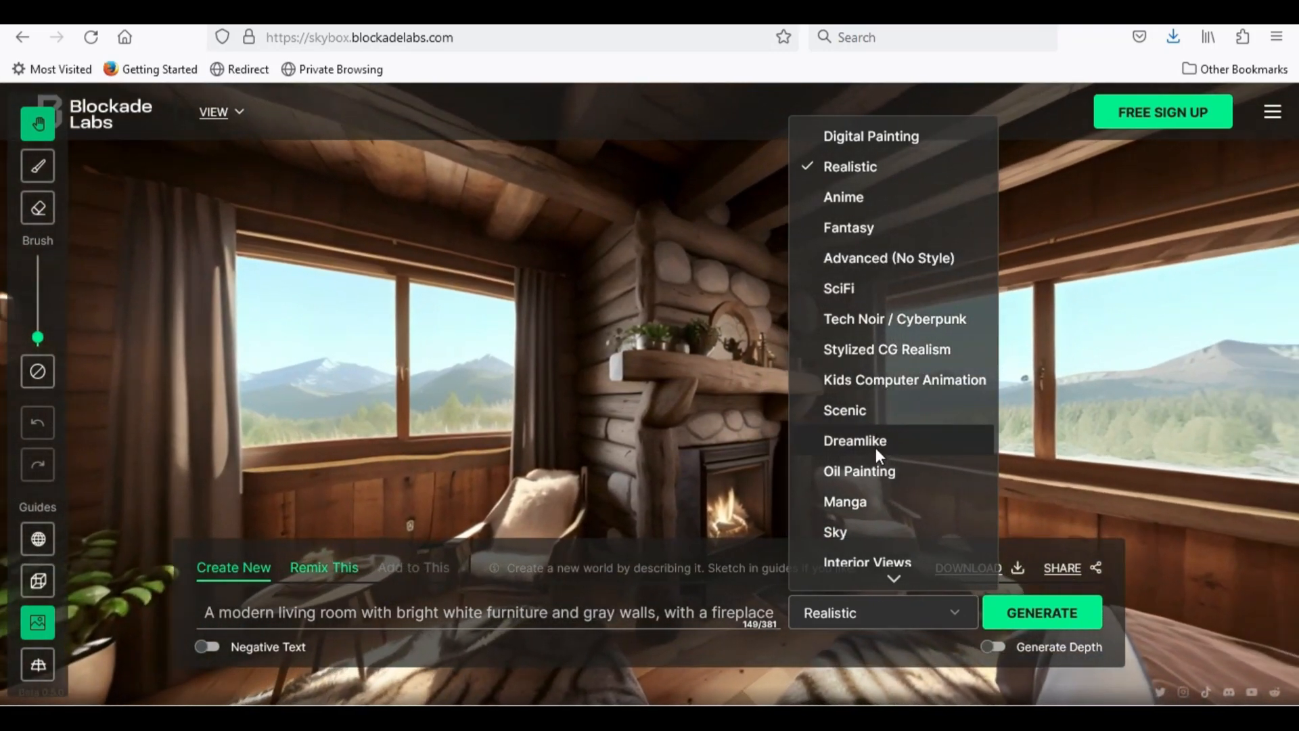
click(854, 439)
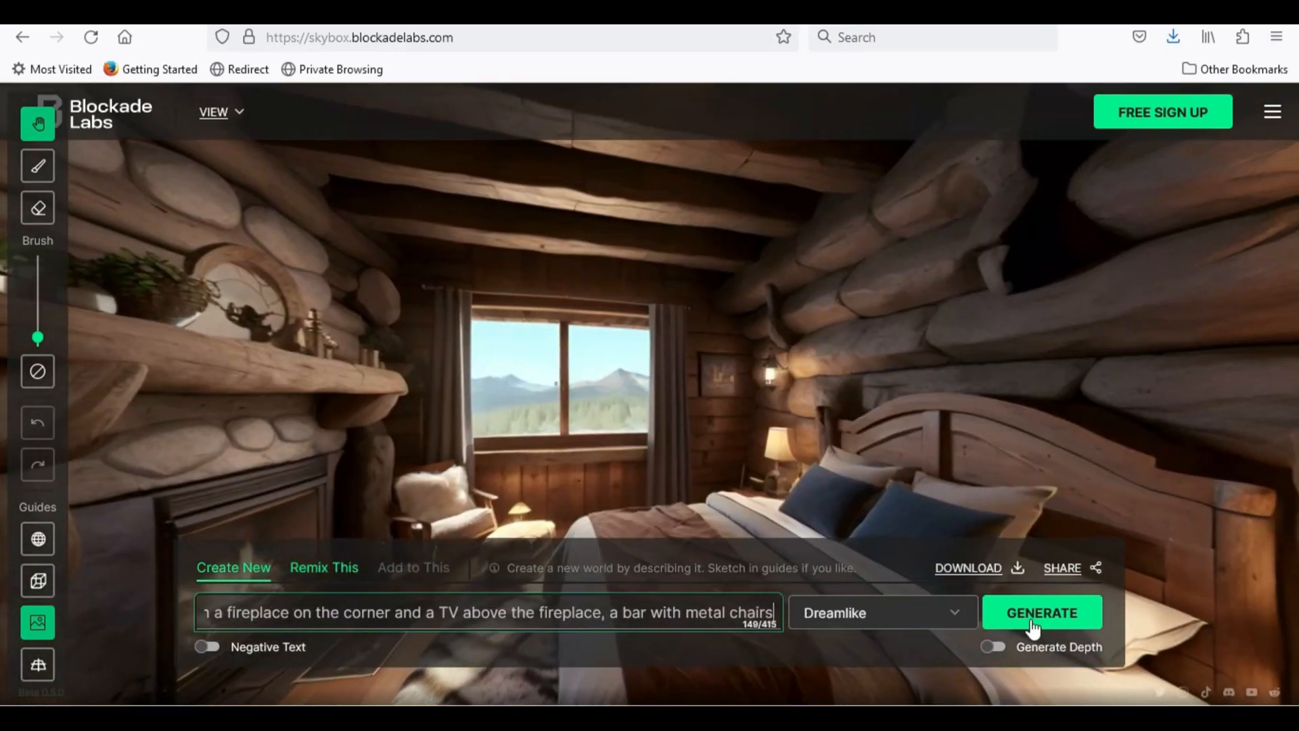
click(1043, 612)
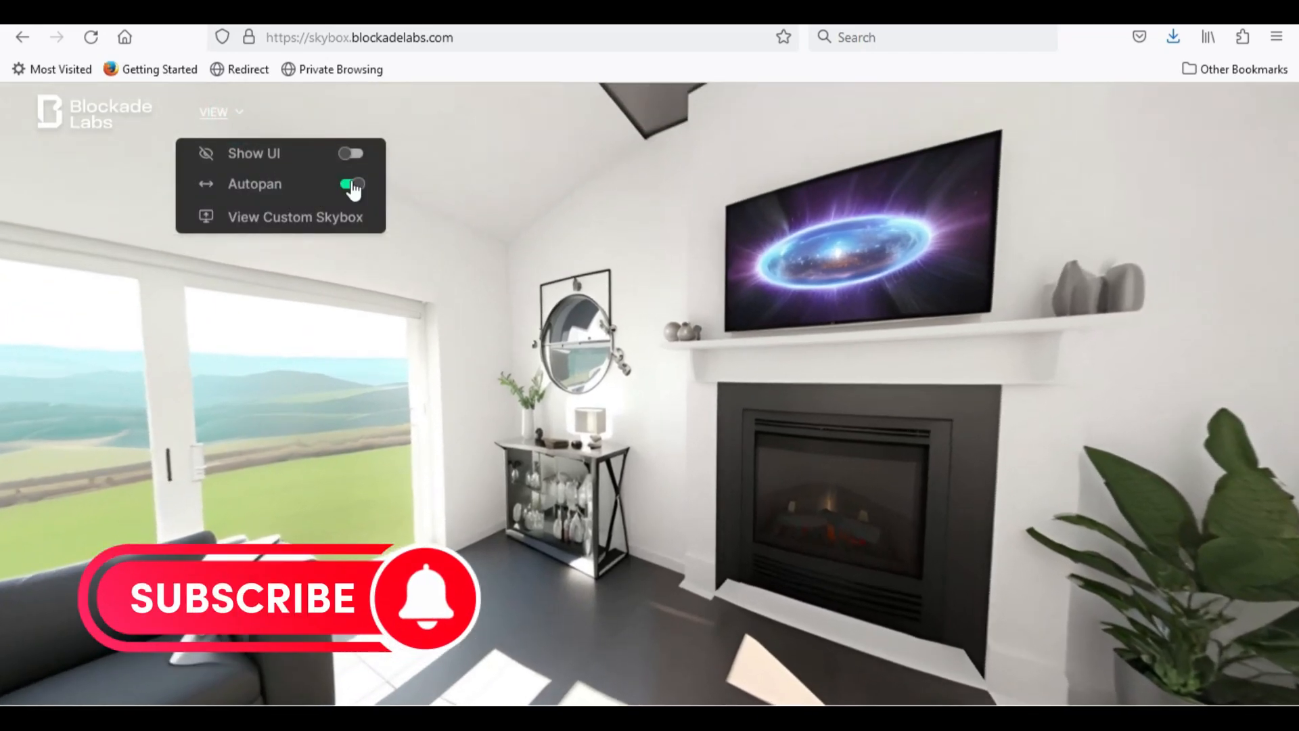
Turn on Autopan for the living room skybox viewed without the interface
click(352, 184)
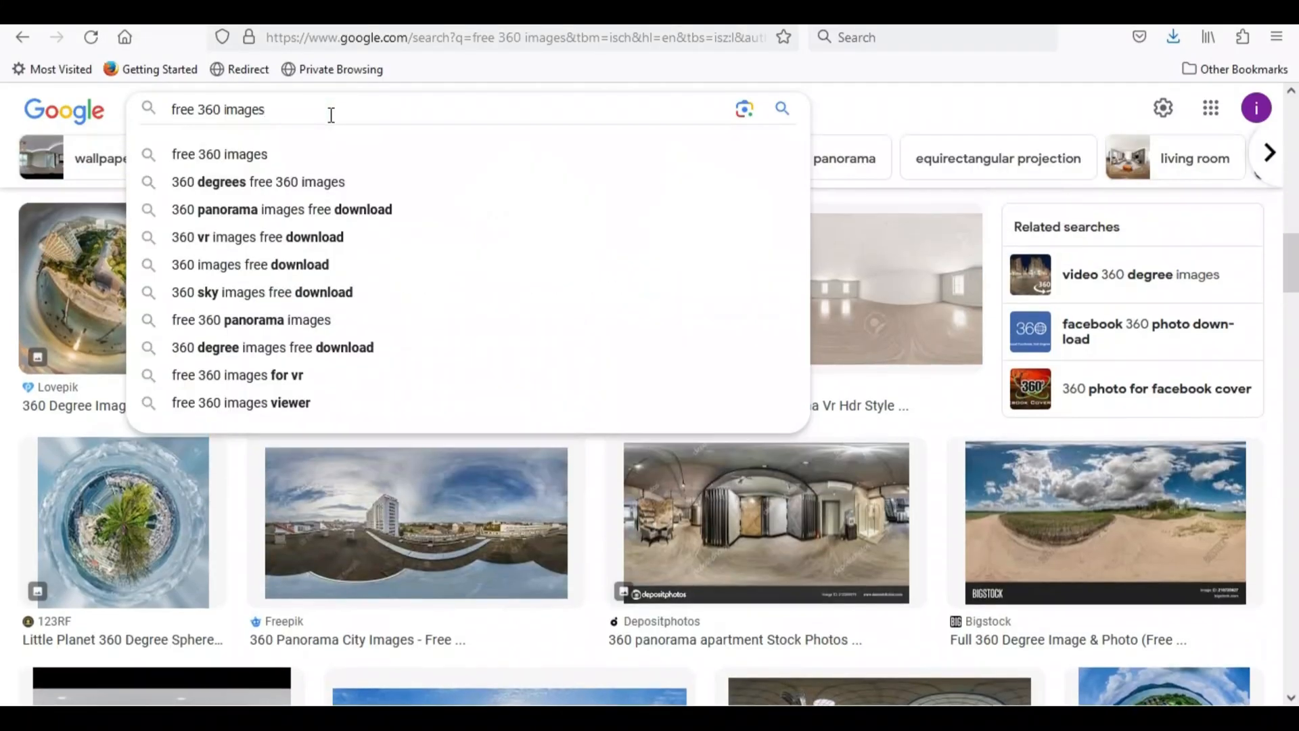
Search Google Images for 'free 360 images' and filter the results to Large size
click(878, 99)
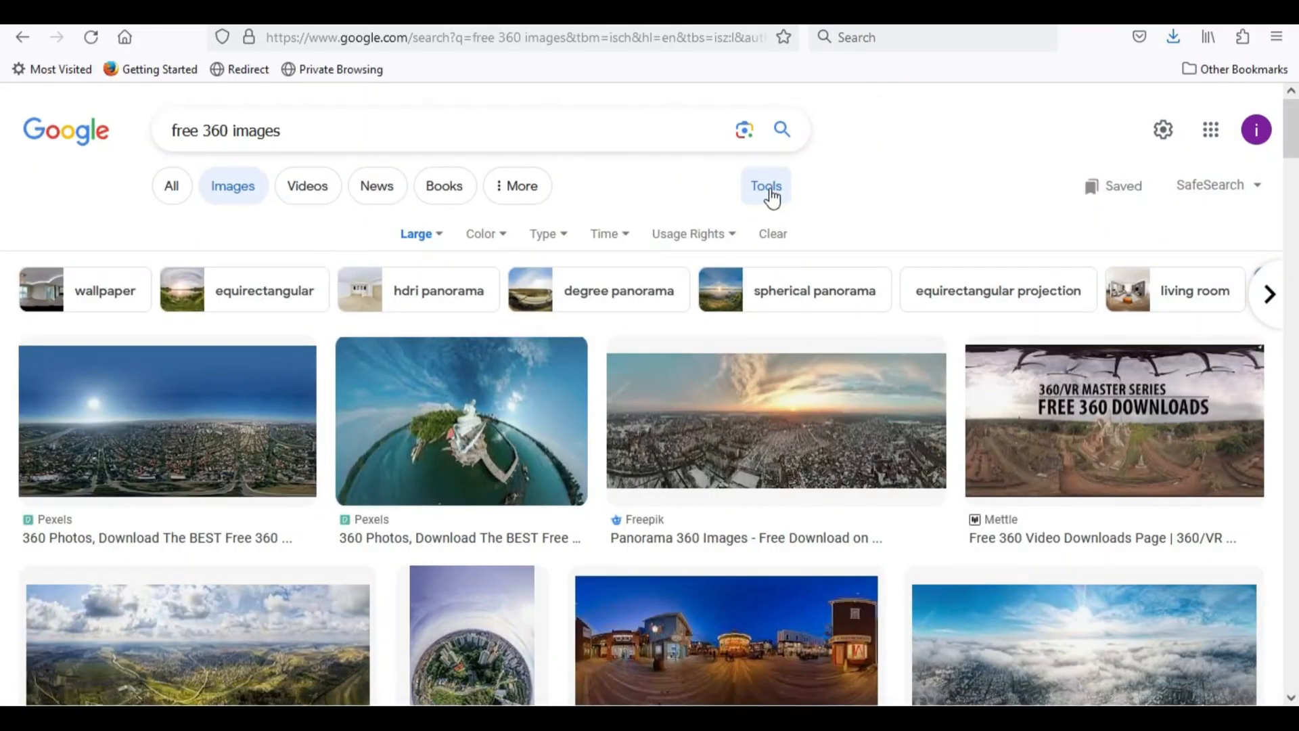
click(766, 186)
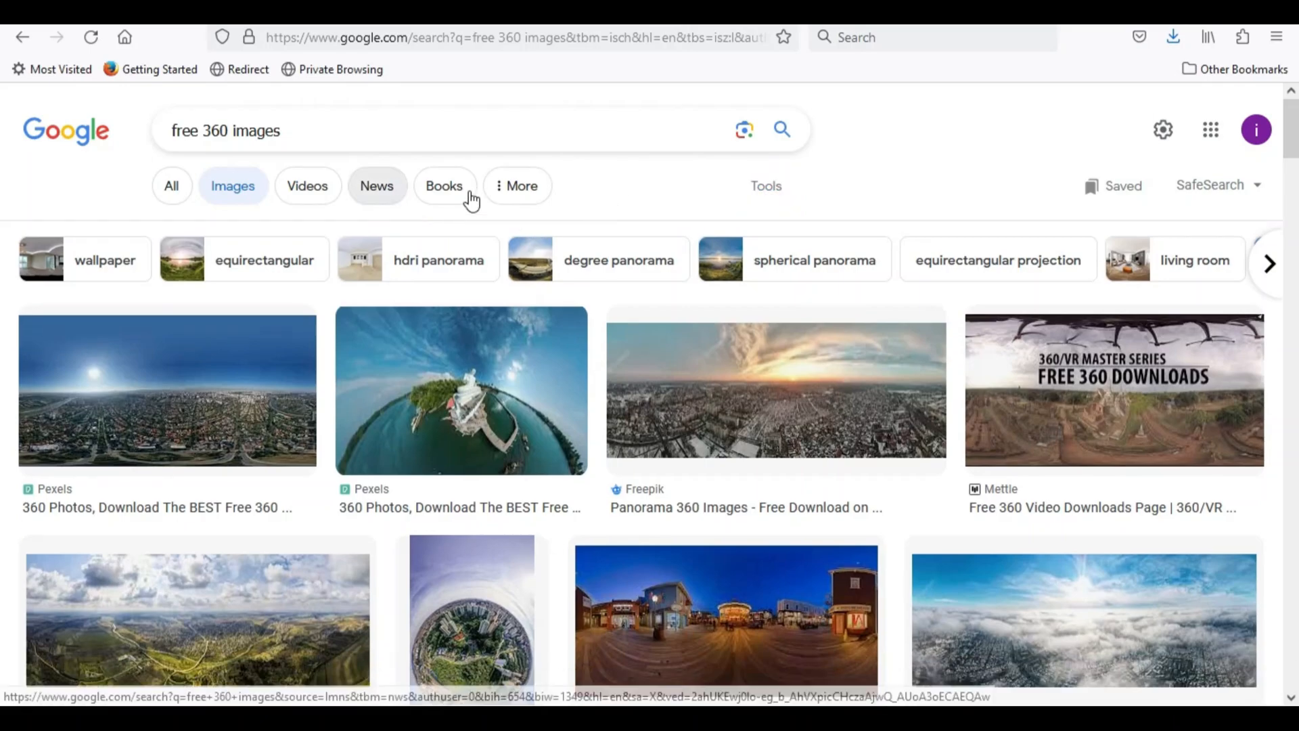
click(764, 186)
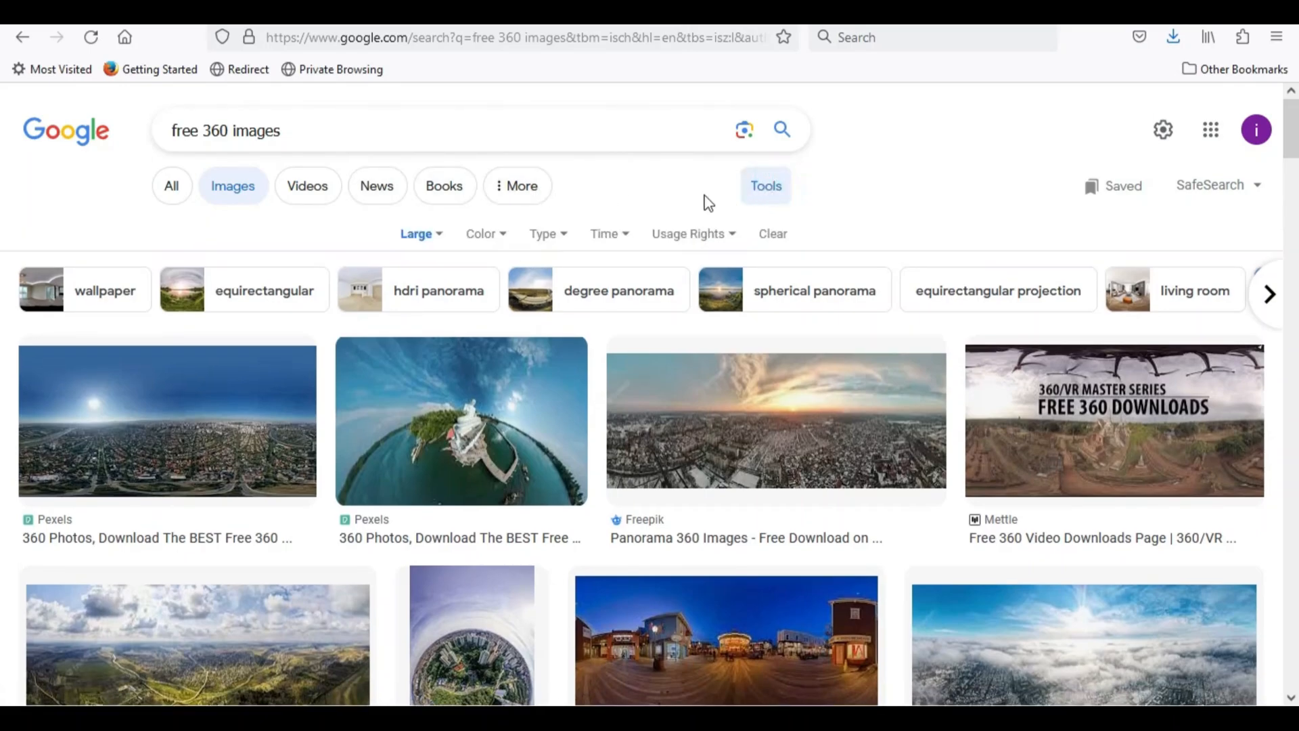
click(415, 235)
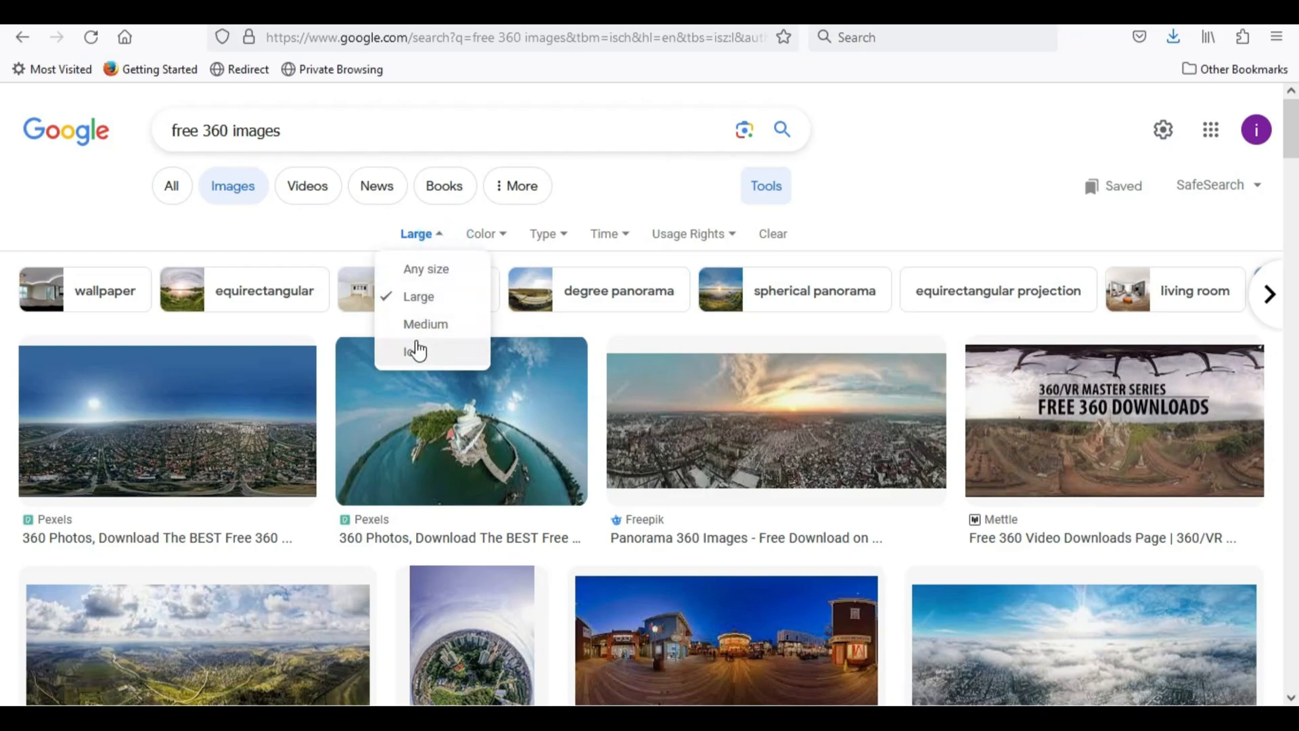
mouse_move(419, 296)
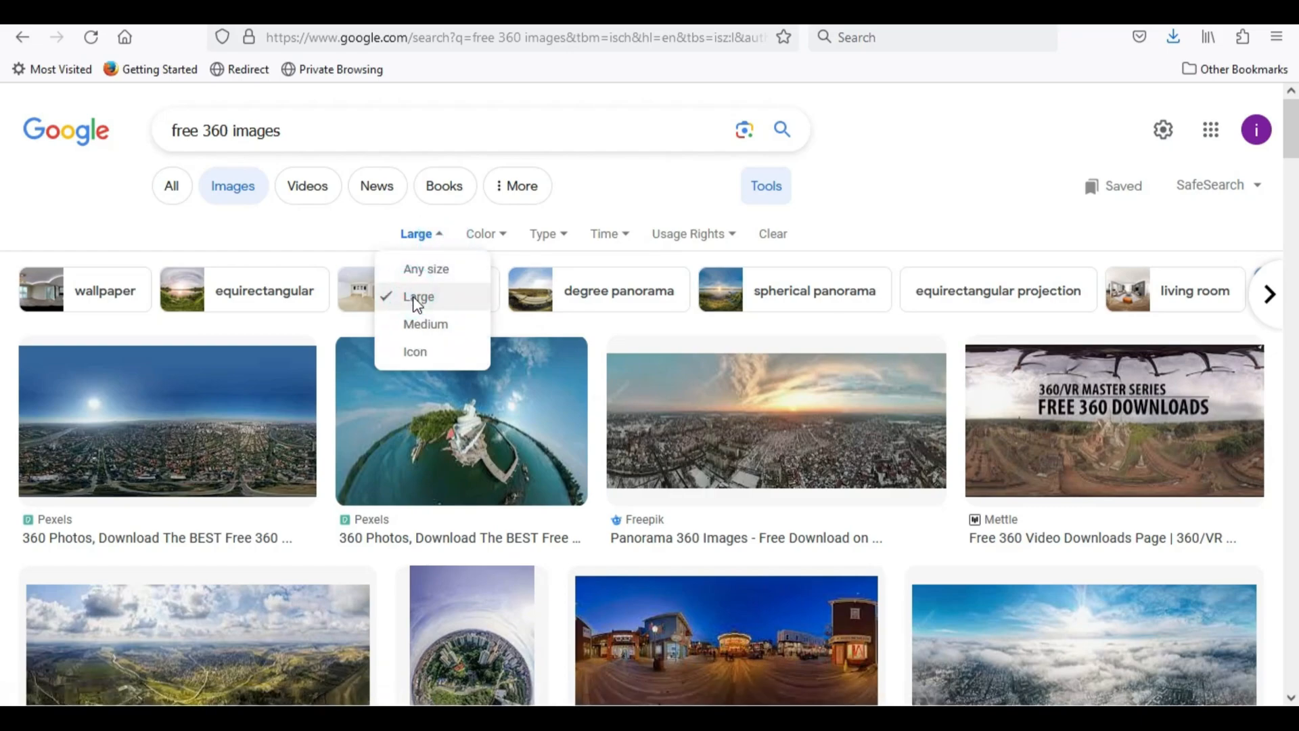
mouse_move(425, 324)
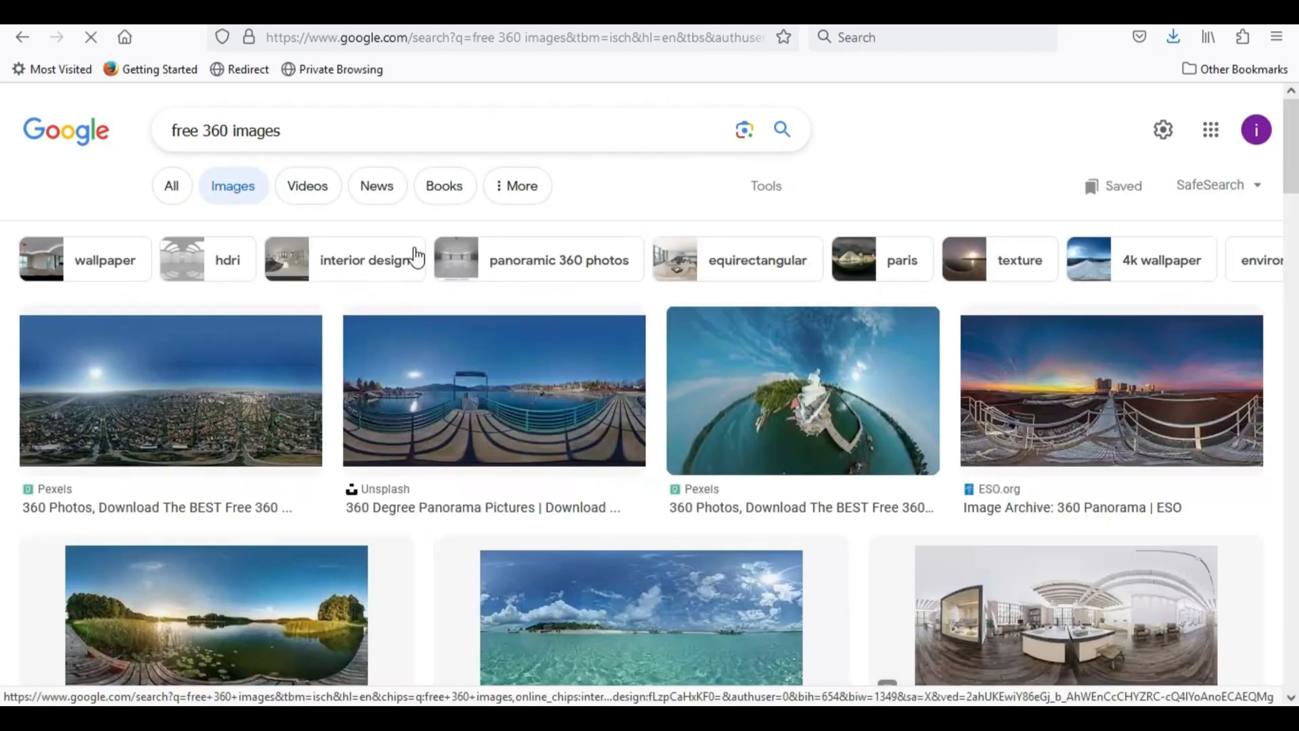
Preview the Pinterest boardwalk carousel panorama and bring up its save options
click(332, 540)
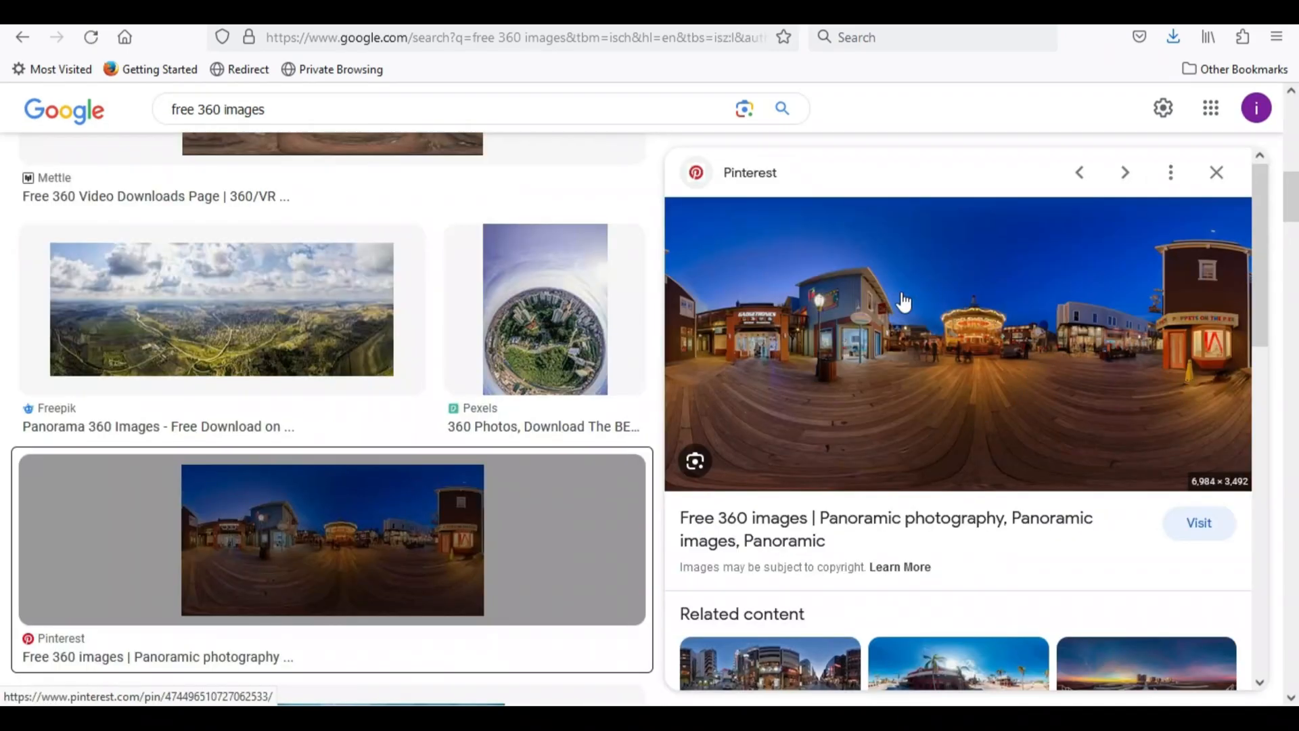
right_click(903, 300)
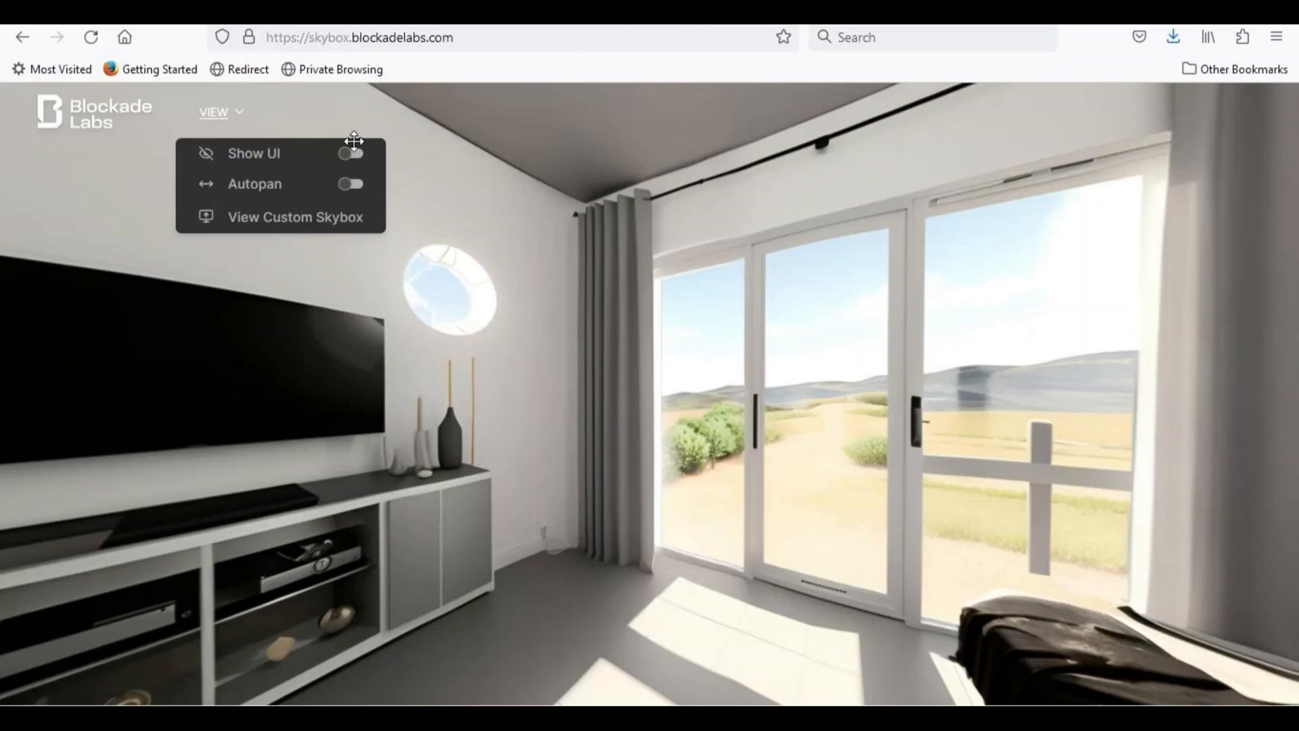
Upload the boardwalk panorama JPG via View Custom Skybox and display it in the viewer
click(295, 216)
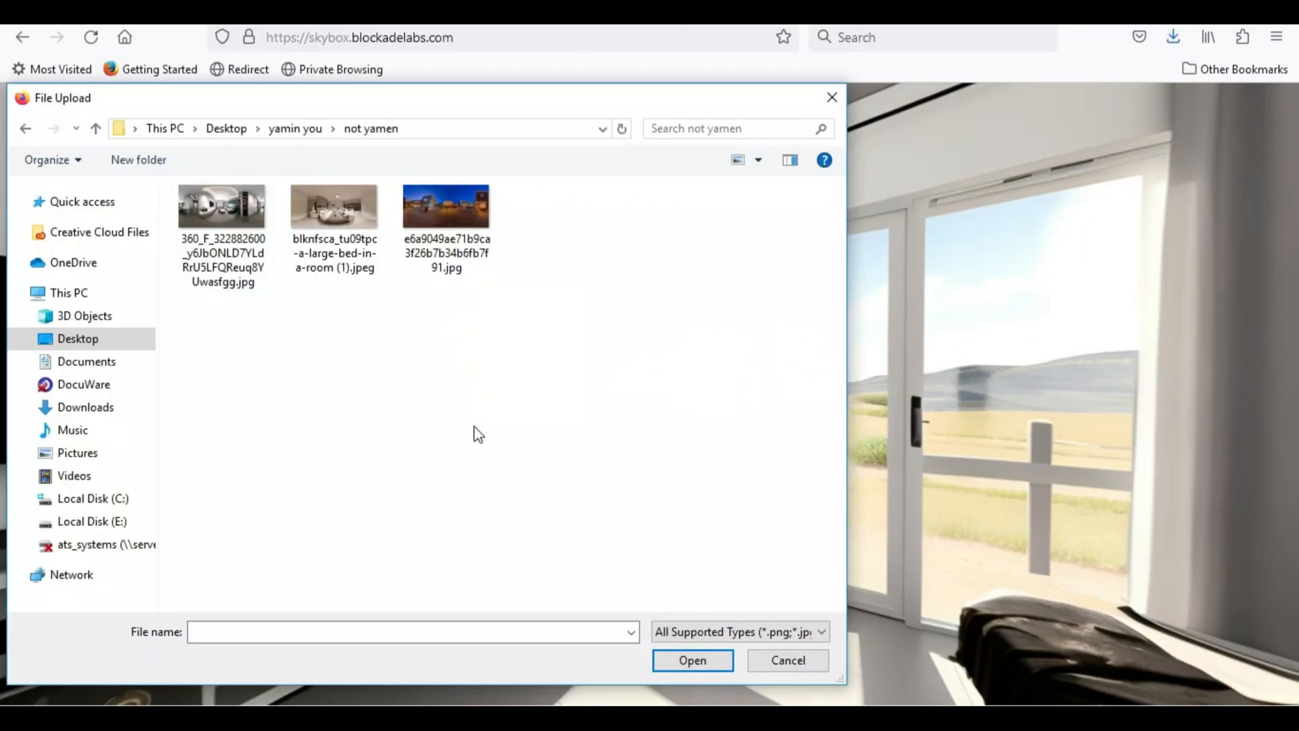
click(445, 206)
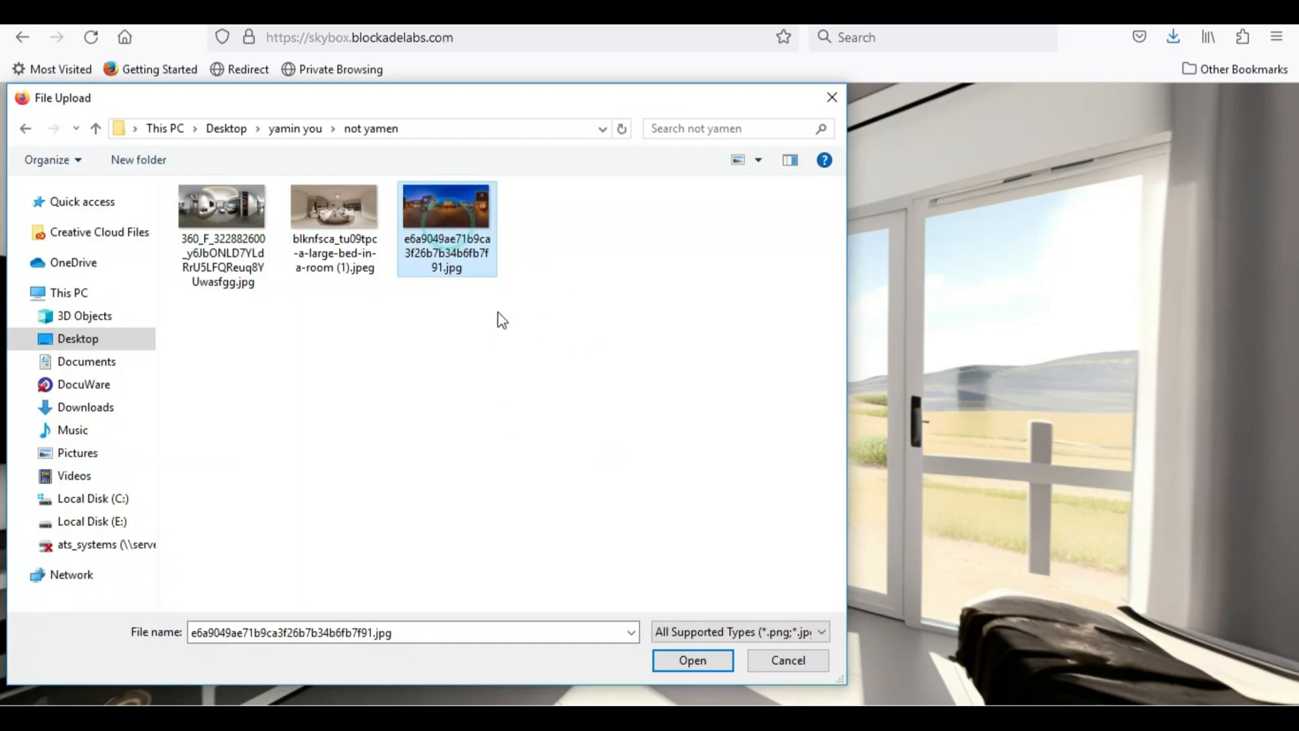
click(692, 660)
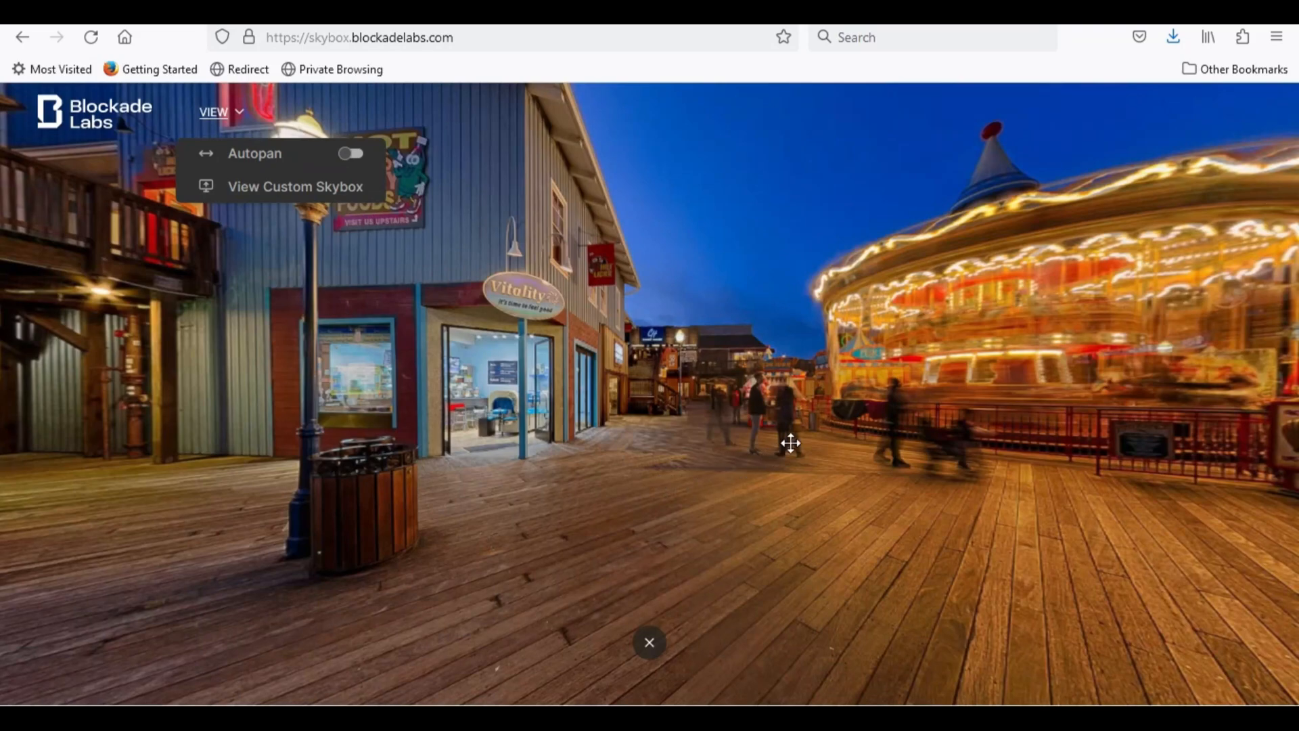
mouse_move(586, 339)
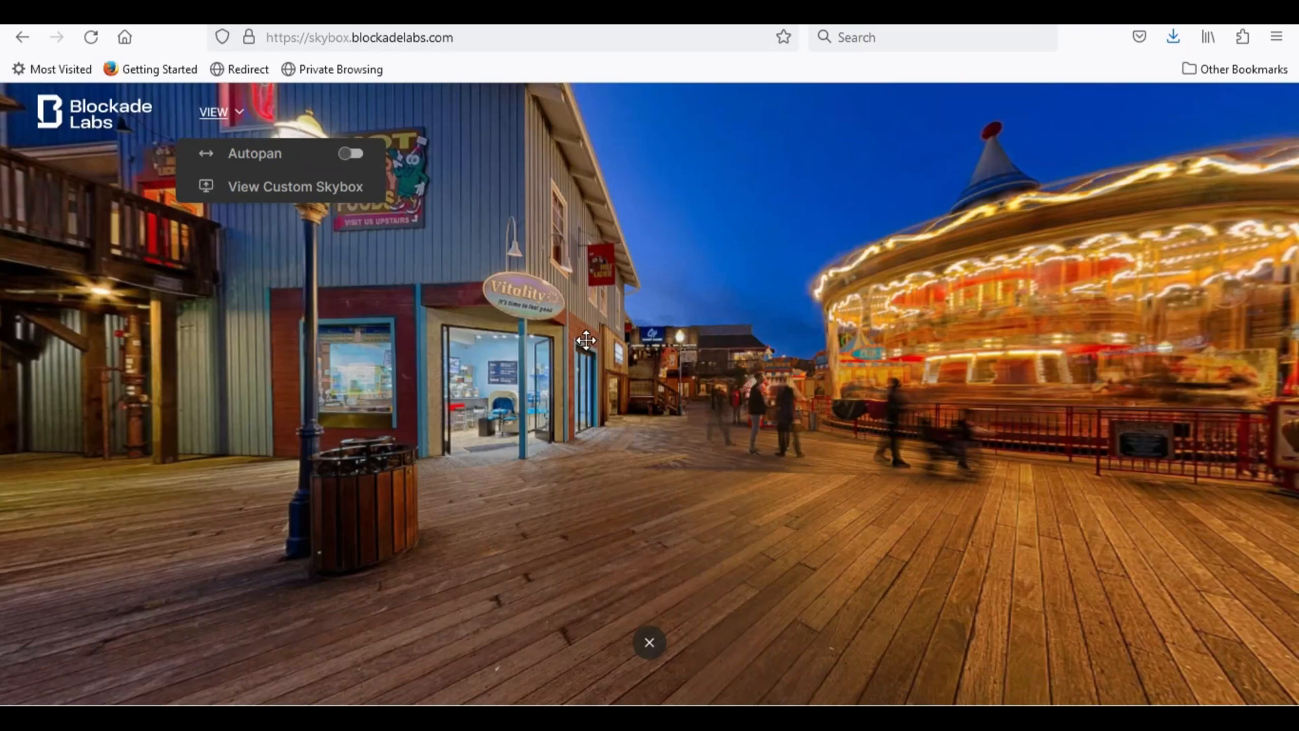